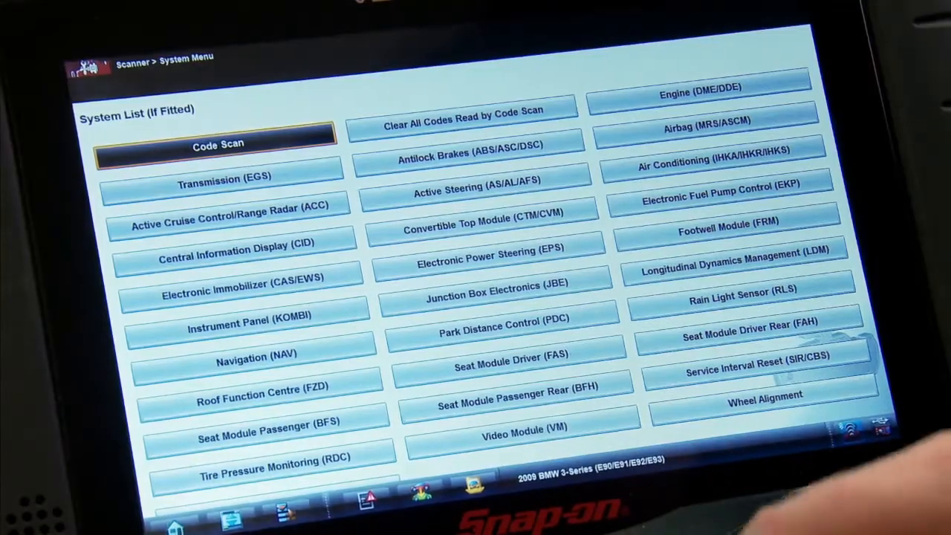
Step: Select the Rain Light Sensor (RLS) module and continue to its main menu
{"action": "left_click", "coordinate": [742, 292]}
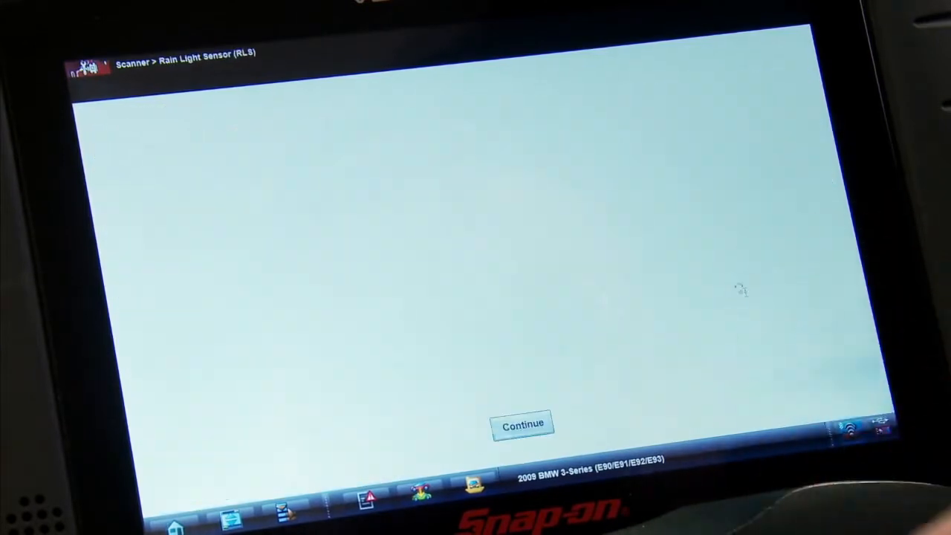
{"action": "left_click", "coordinate": [521, 425]}
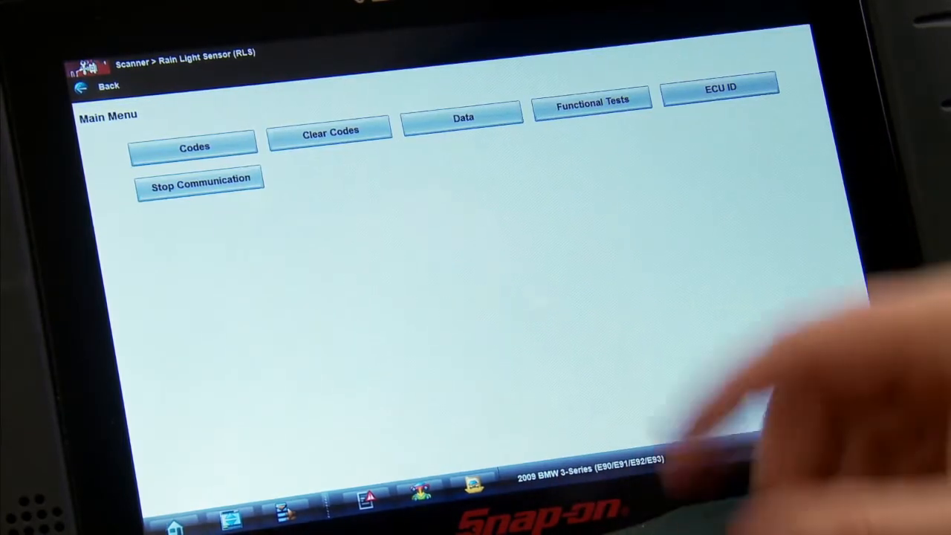
Step: Go through Functional Tests and Special Functions to Rain Sensor Initialisation's notice
{"action": "left_click", "coordinate": [592, 100]}
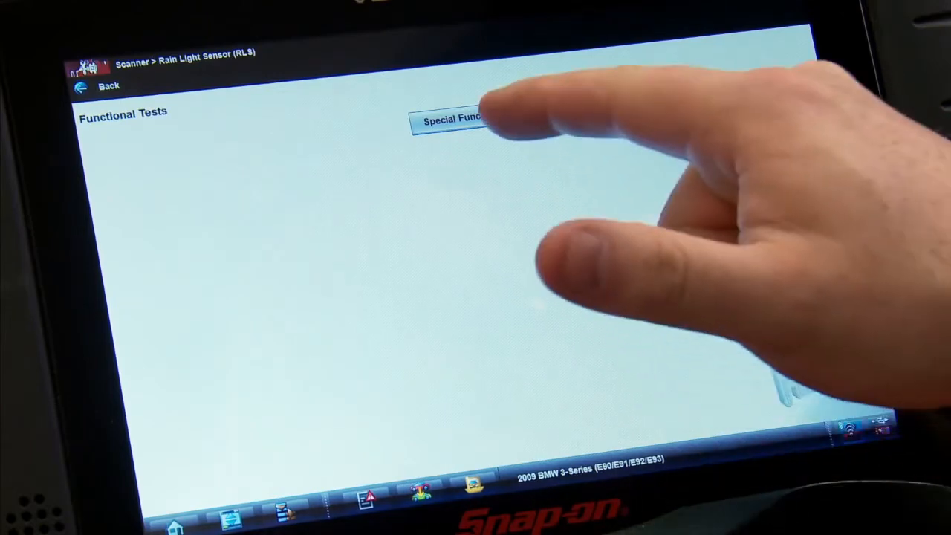
{"action": "left_click", "coordinate": [453, 121]}
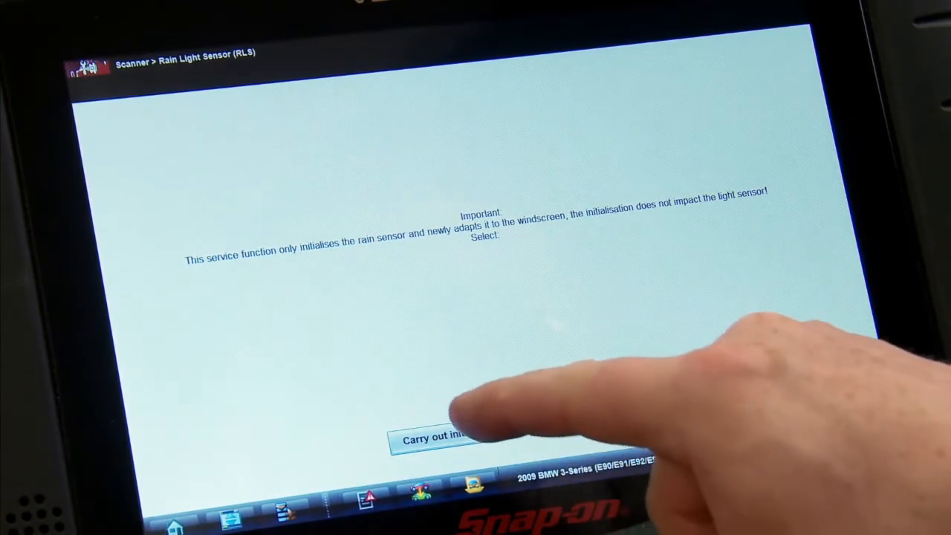
Step: Carry out the rain sensor initialisation, deleting old adaptation values
{"action": "left_click", "coordinate": [434, 438]}
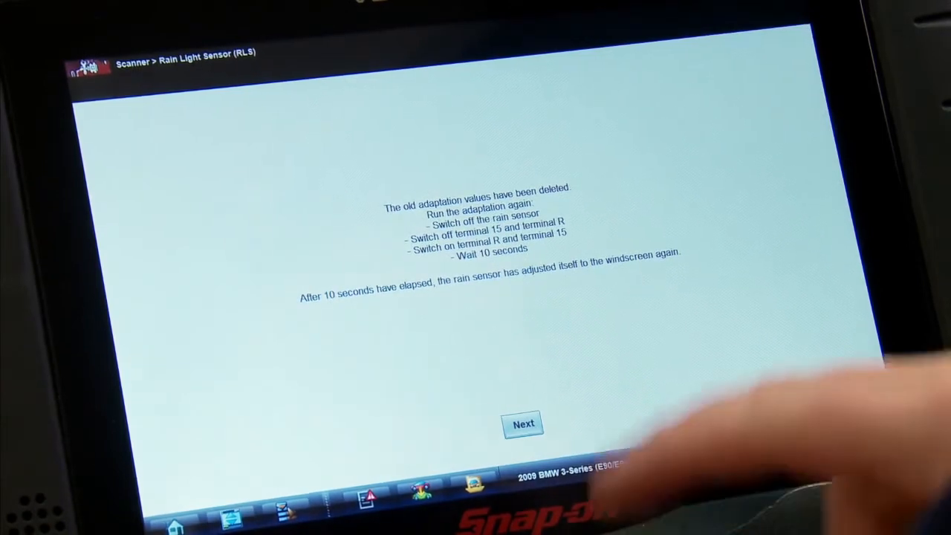
Step: Move past the re-adaptation instructions and acknowledge 'Service function finished'
{"action": "left_click", "coordinate": [523, 423]}
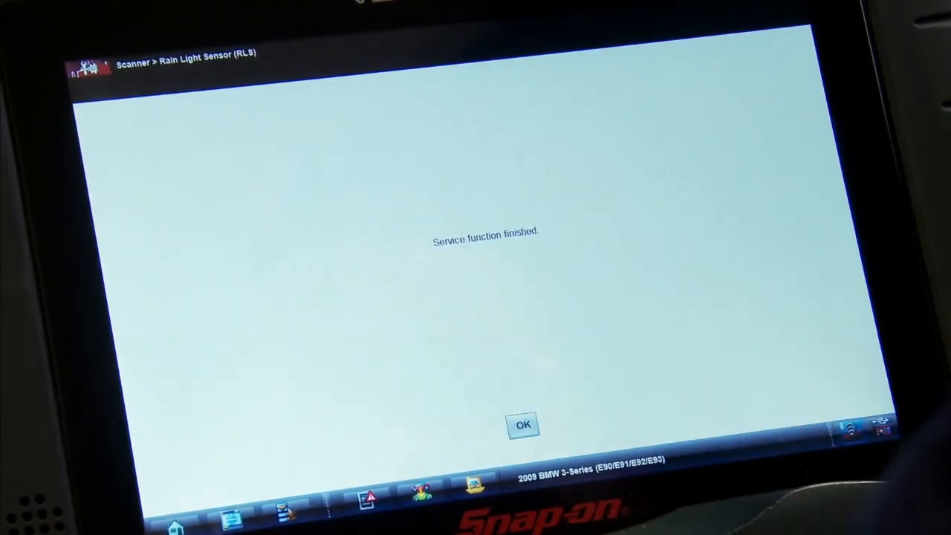
{"action": "left_click", "coordinate": [522, 425]}
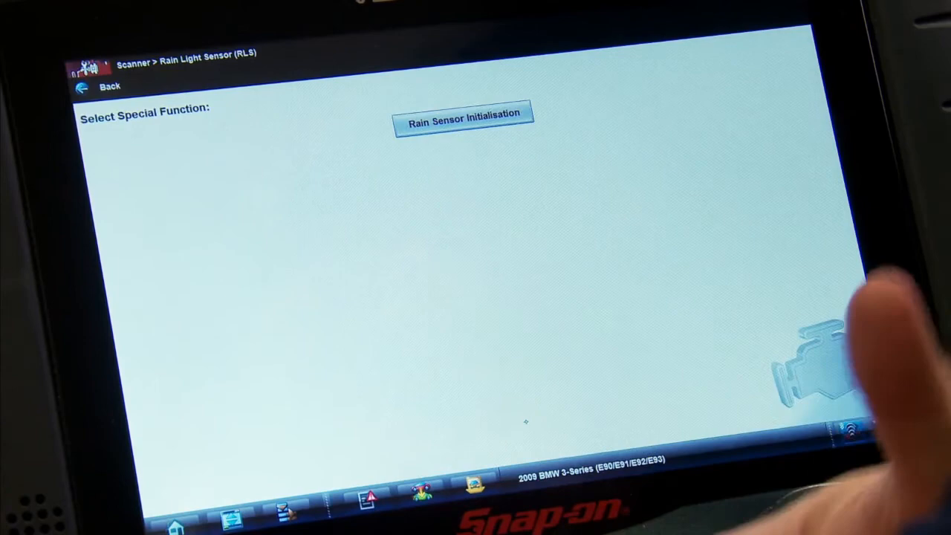